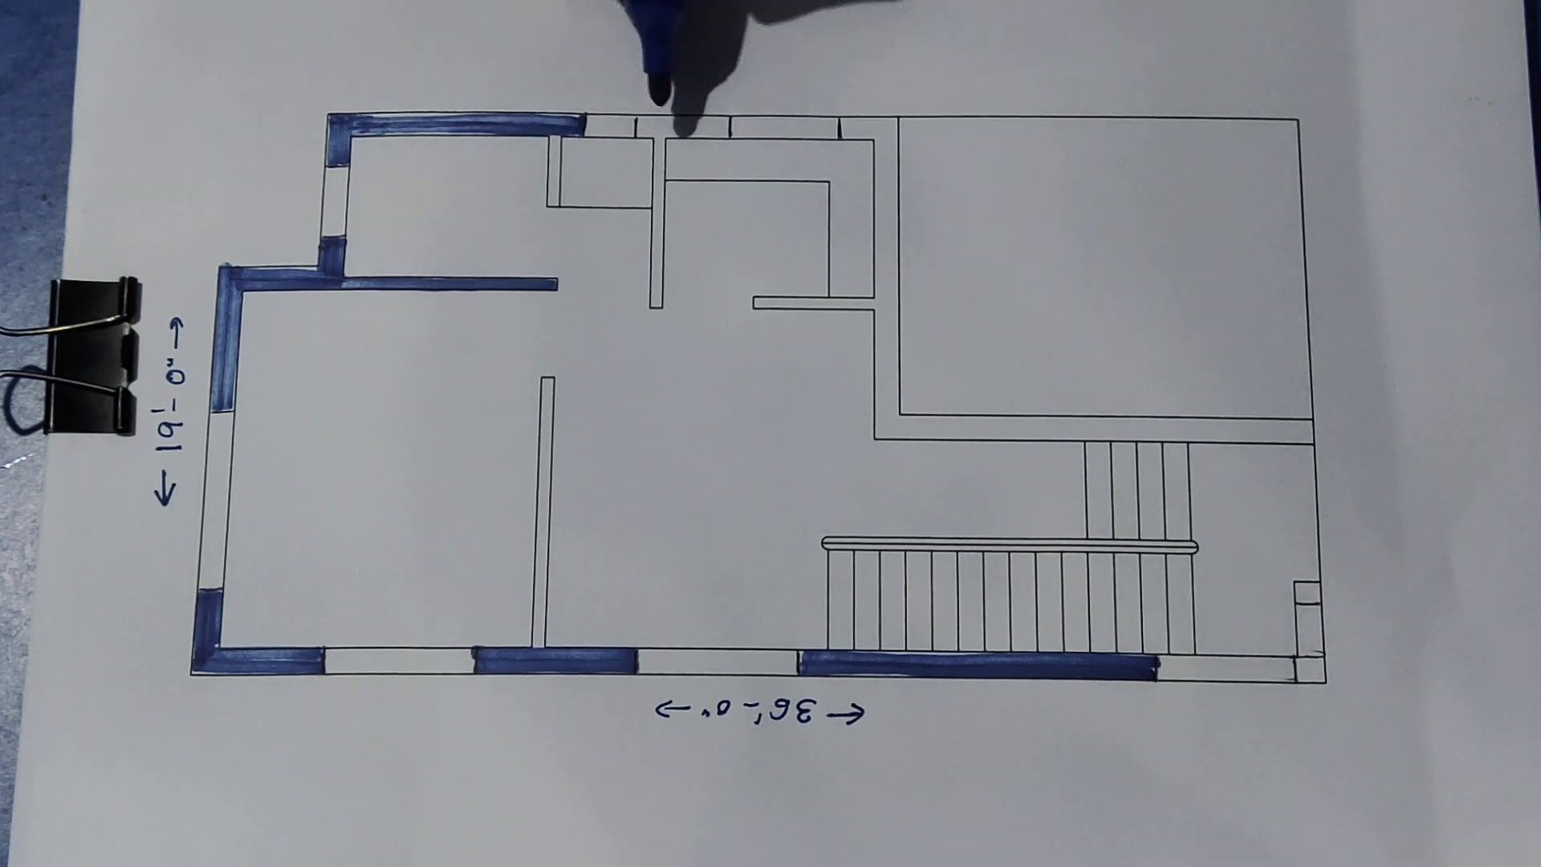
{"action": "left_click", "coordinate": [679, 128]}
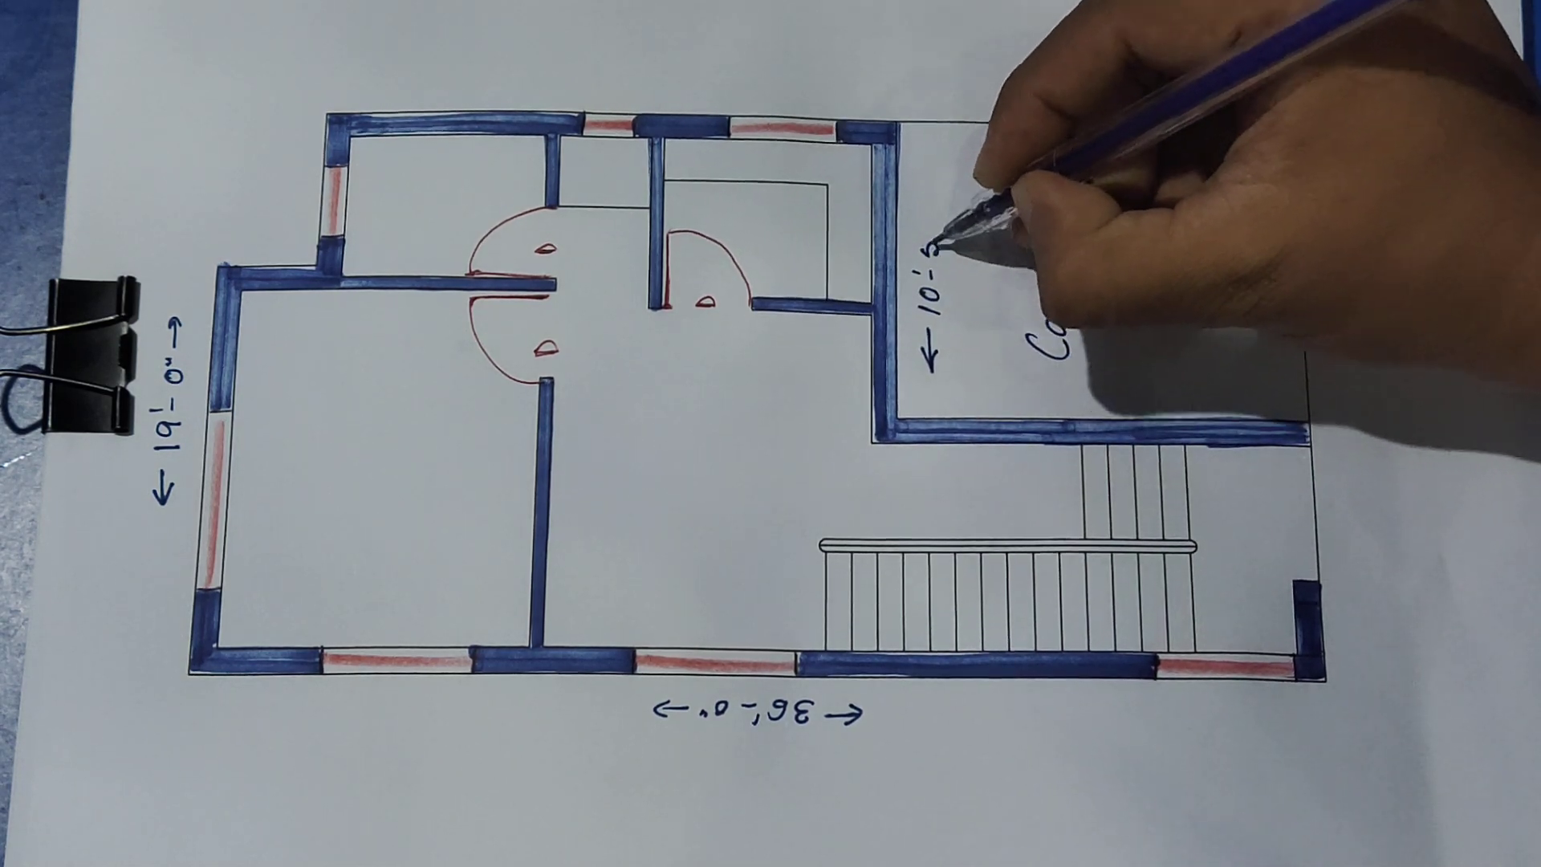
{"action": "type", "text": "Car parking."}
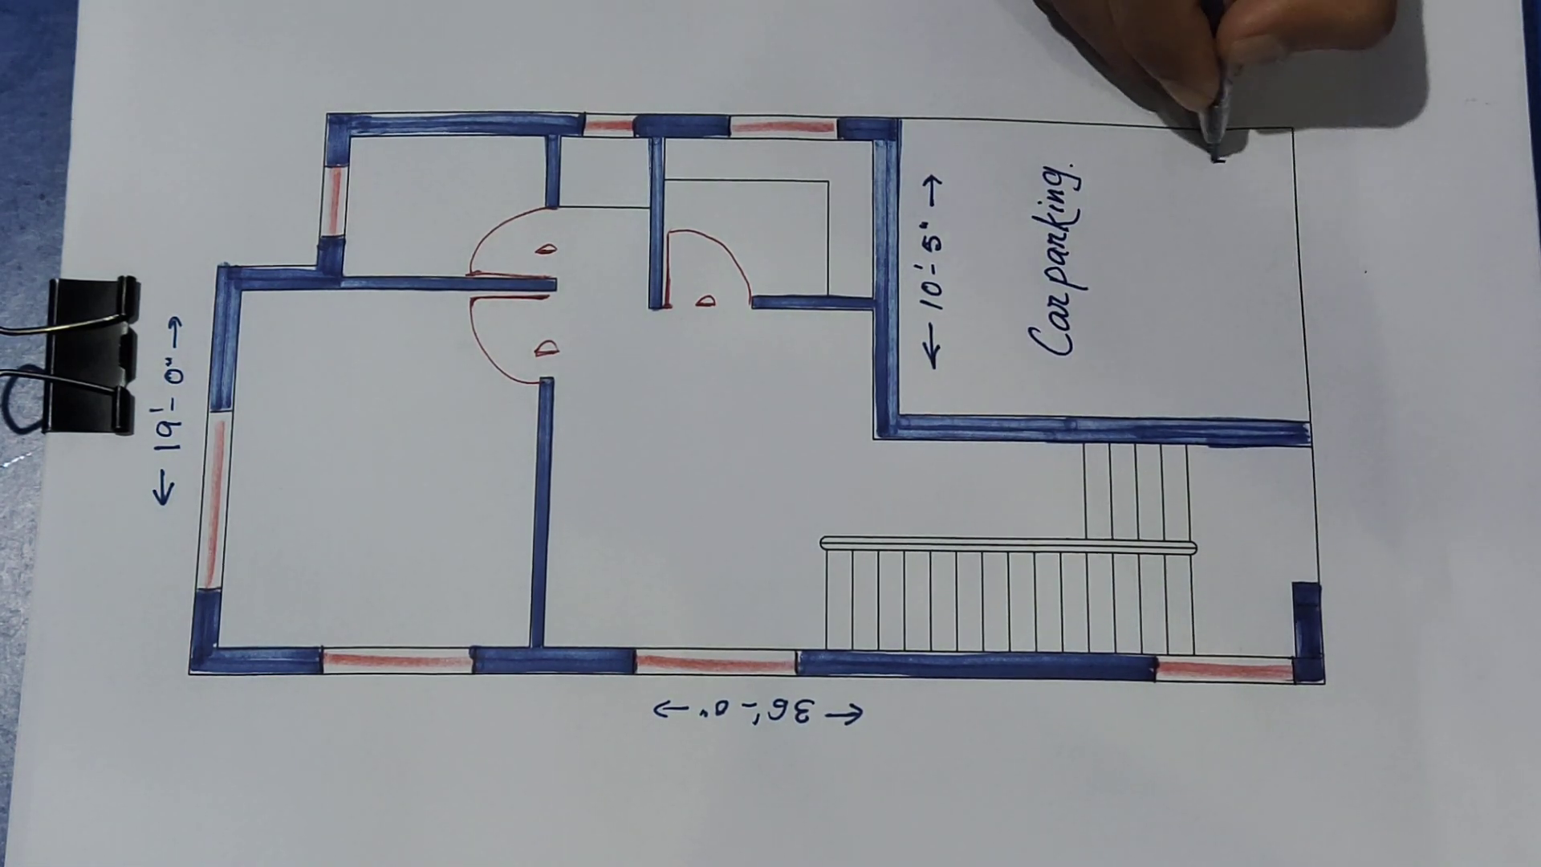
{"action": "type", "text": "13'-5\""}
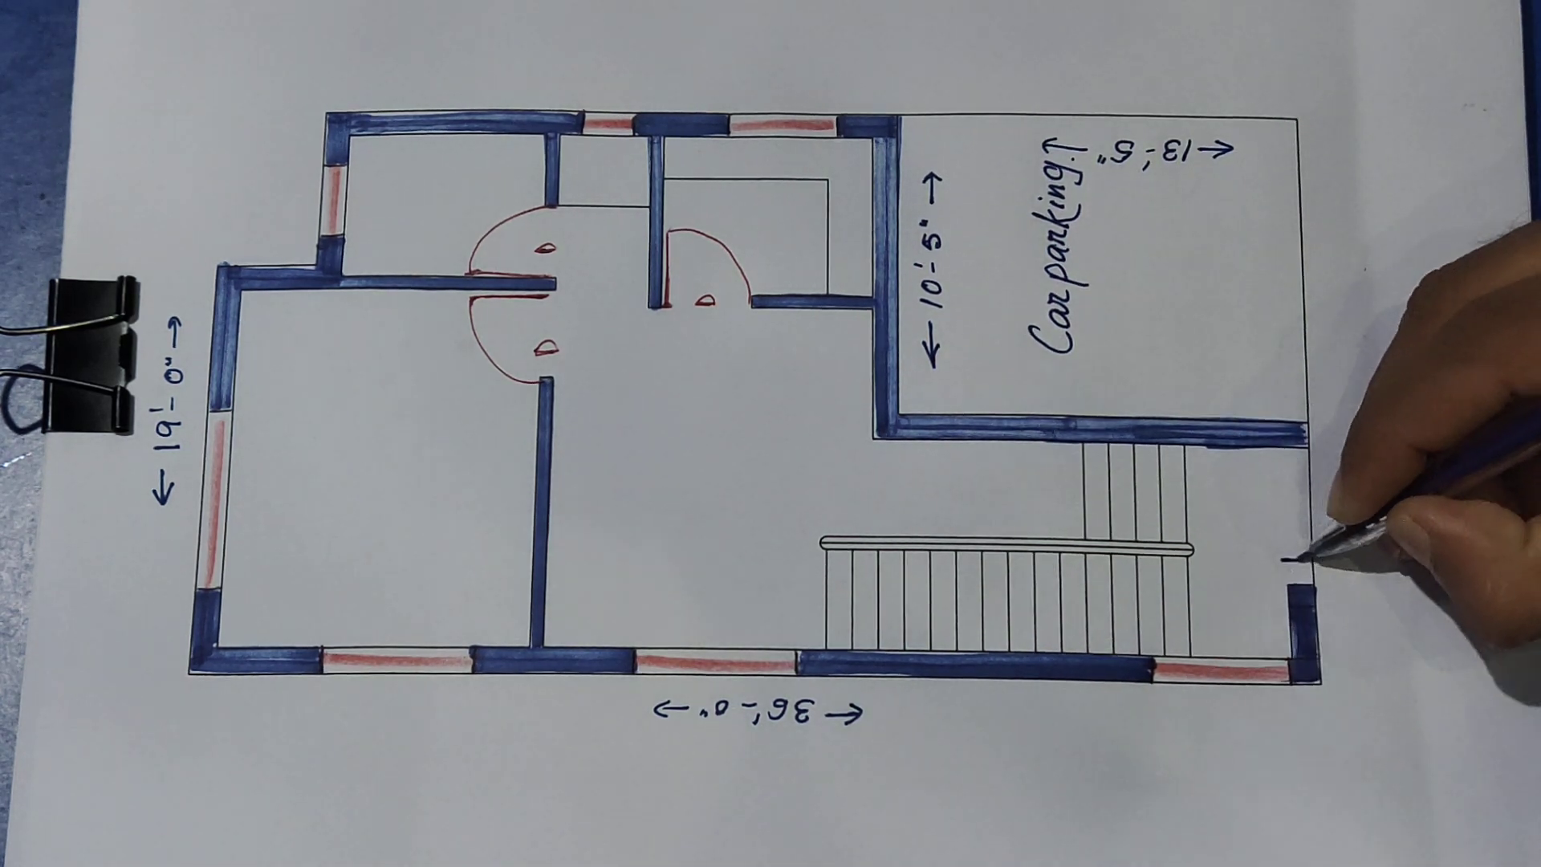
{"action": "type", "text": "DOOR."}
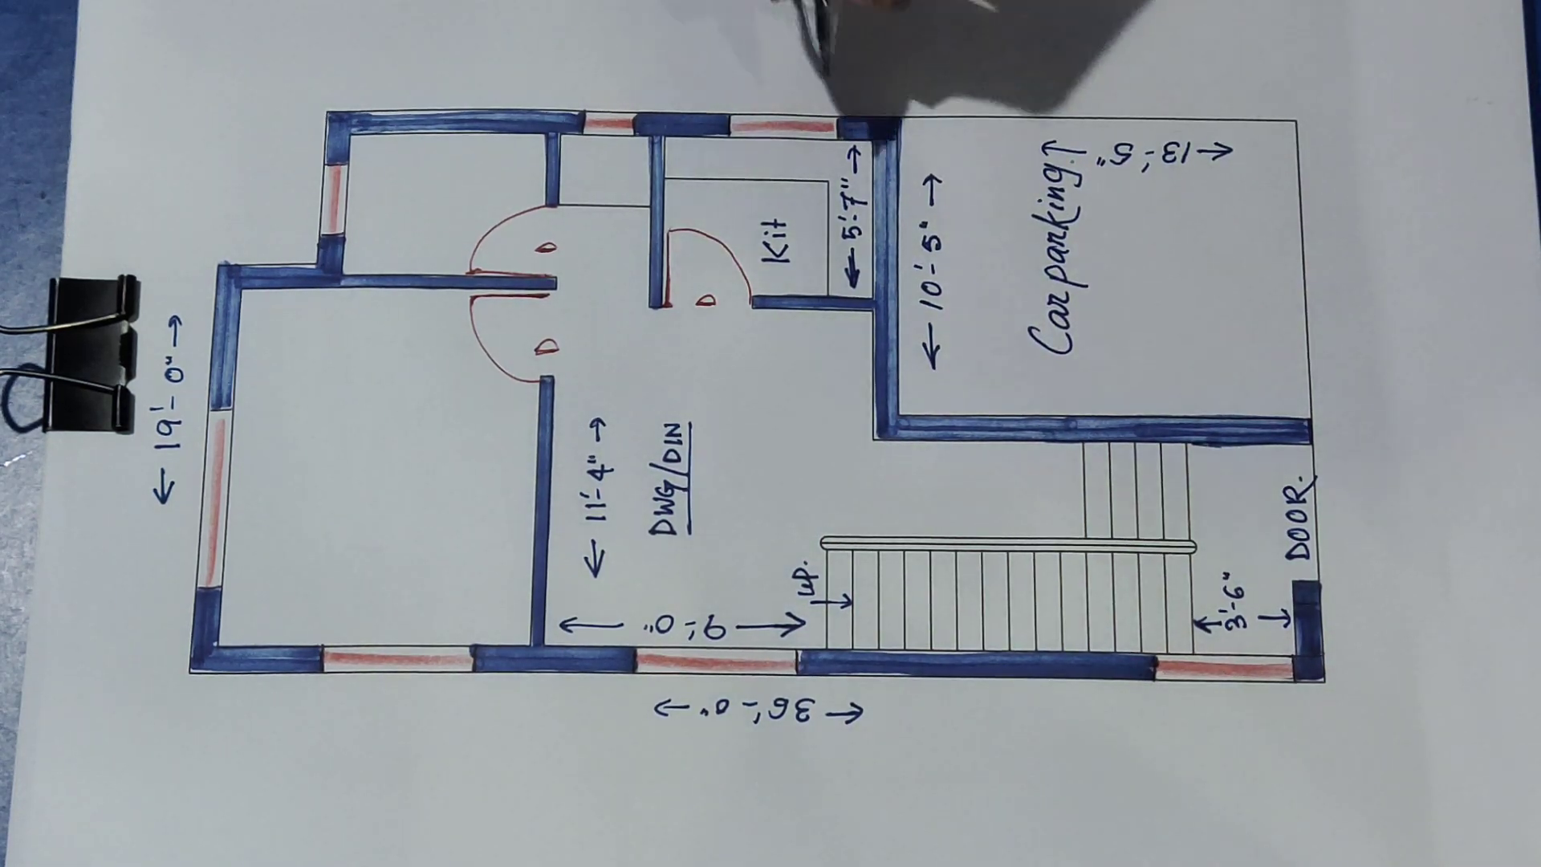
{"action": "left_click", "coordinate": [776, 148]}
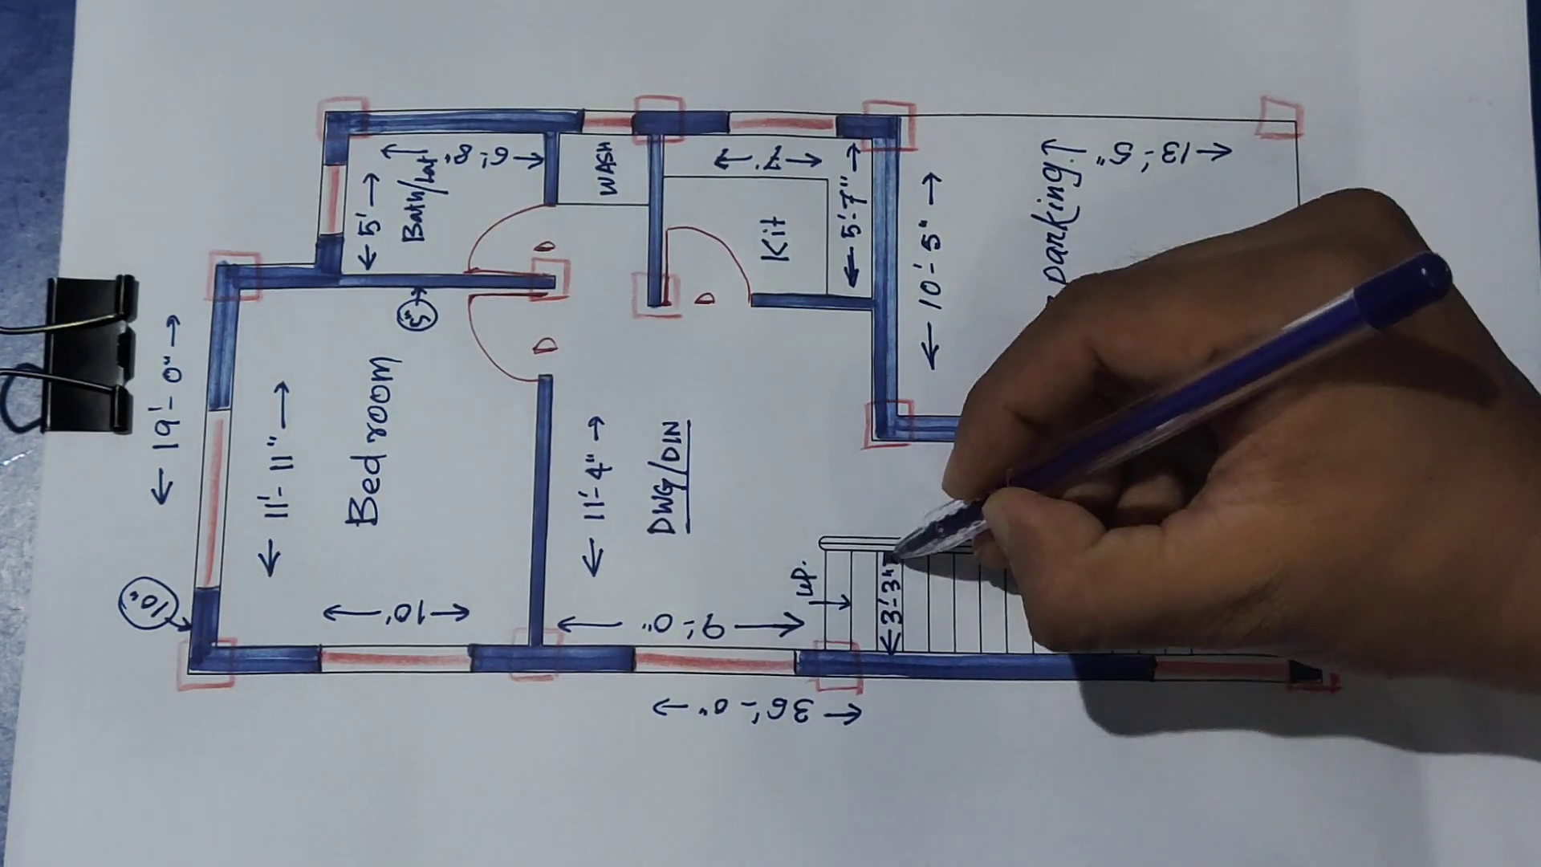
{"action": "type", "text": "Car parking"}
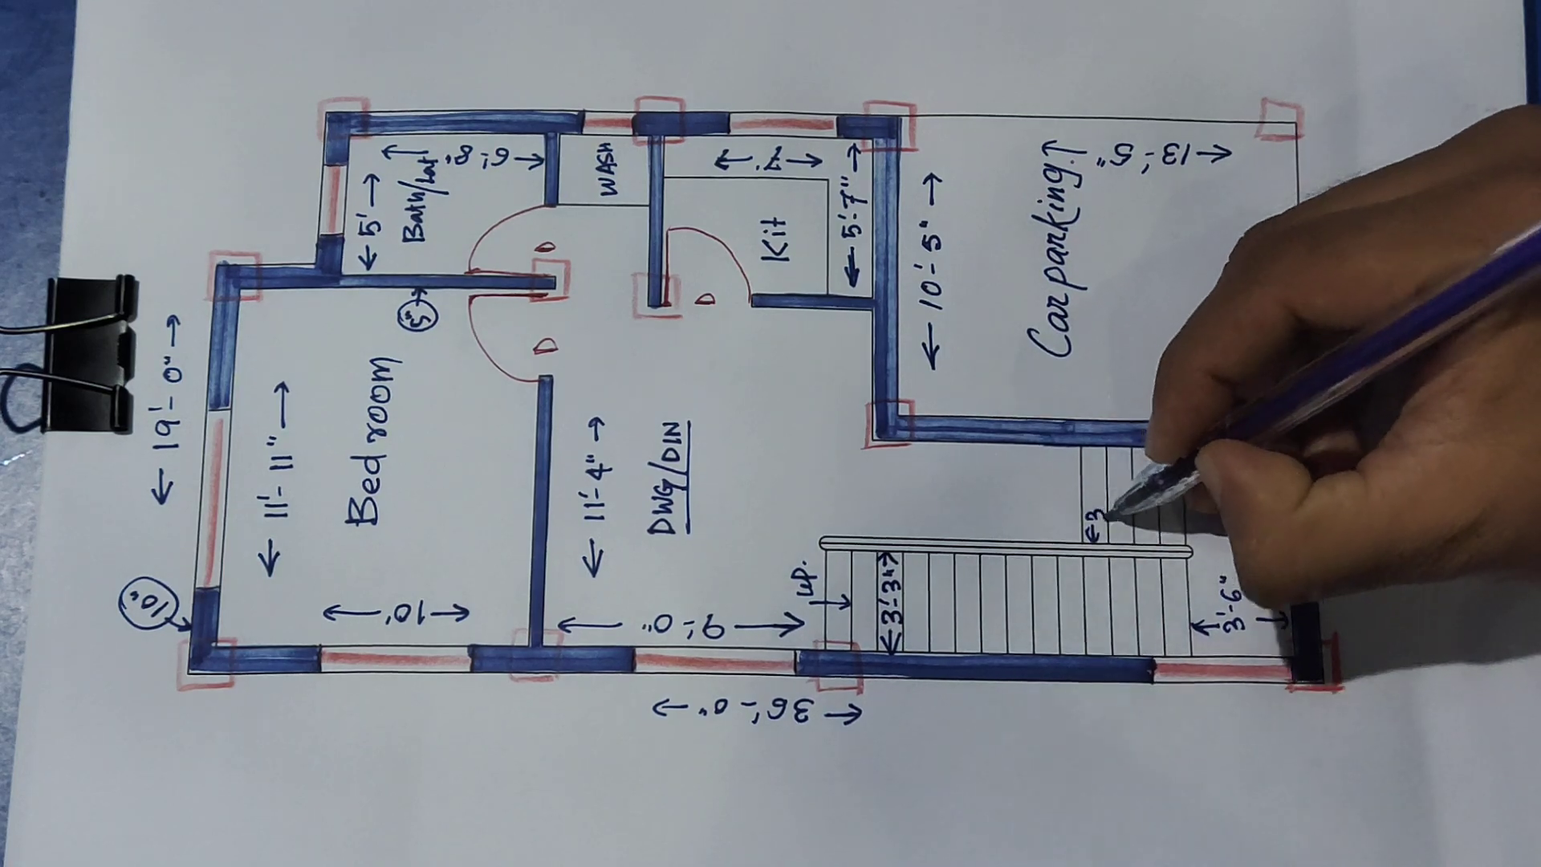
{"action": "type", "text": "DOOR."}
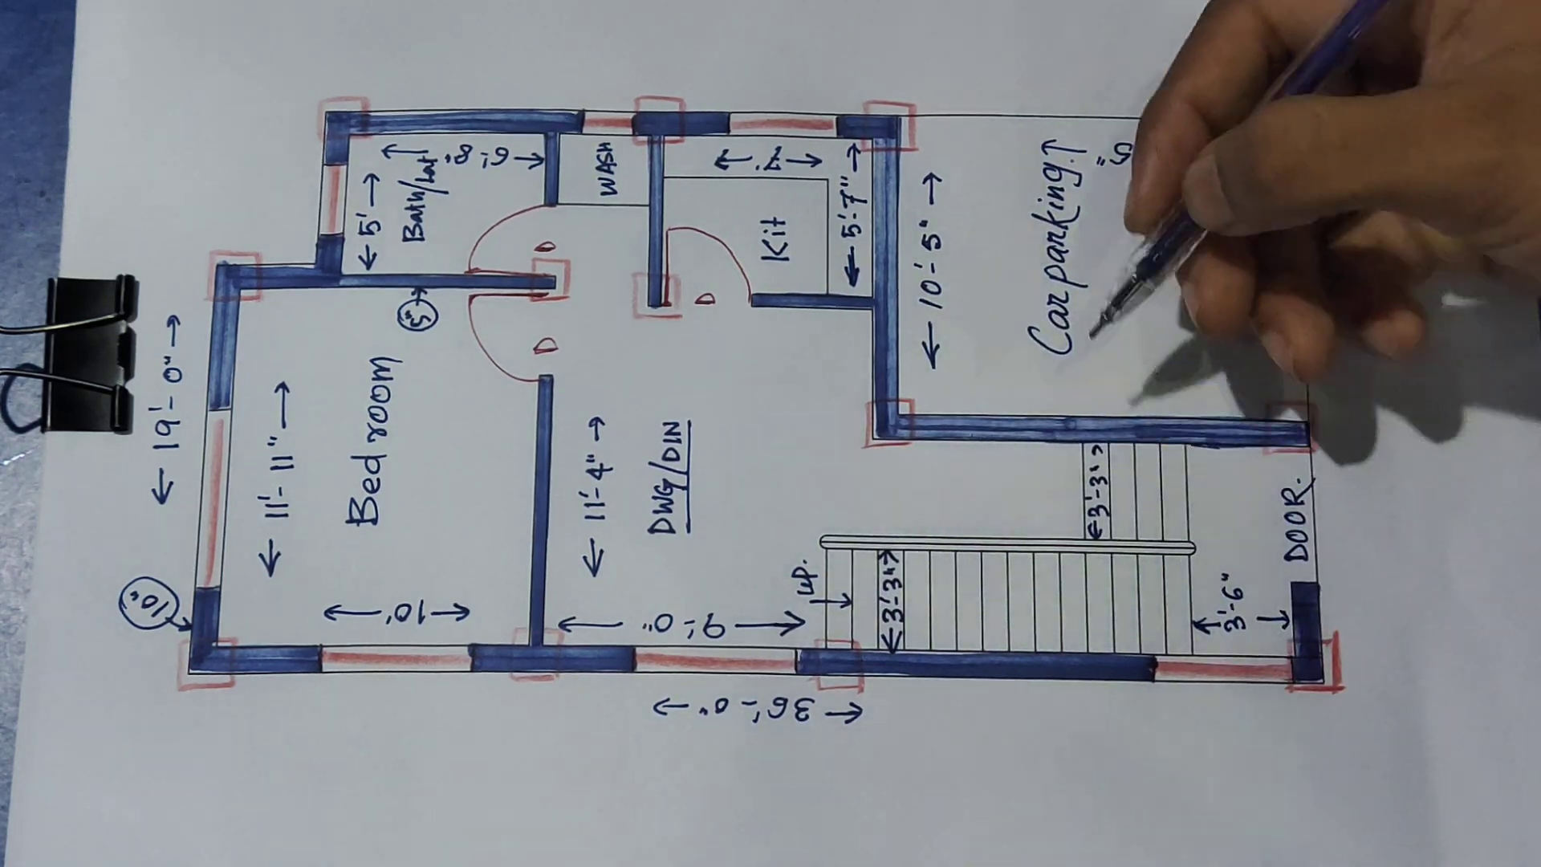